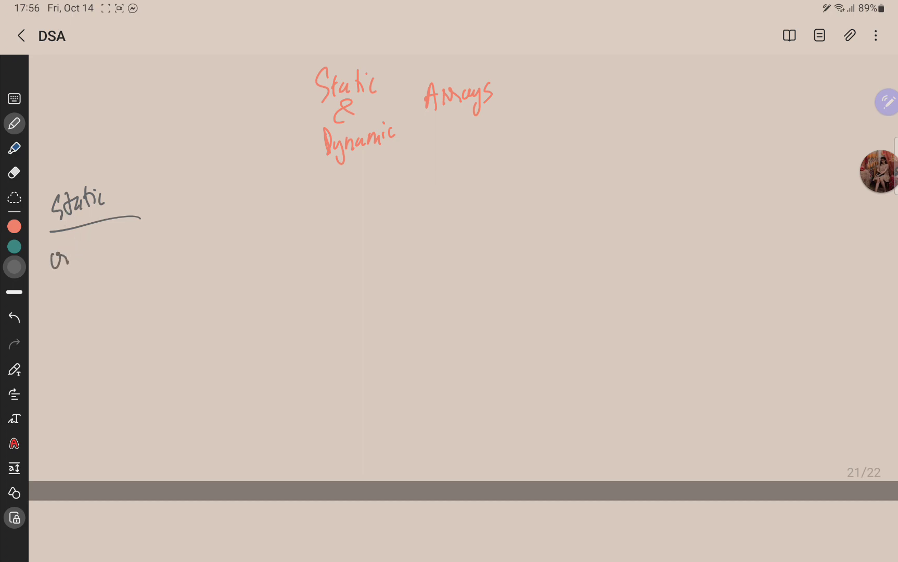
text(create at compile time)
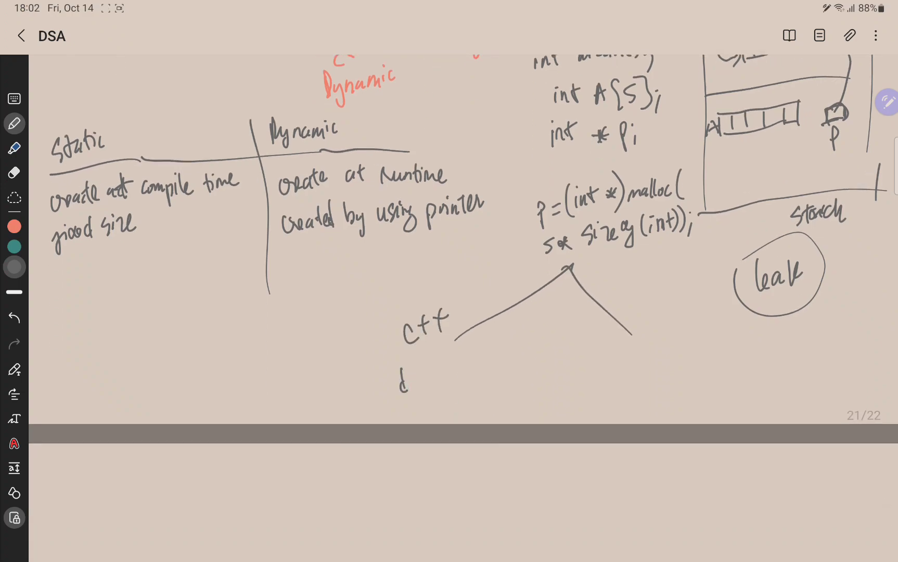
text(delete)
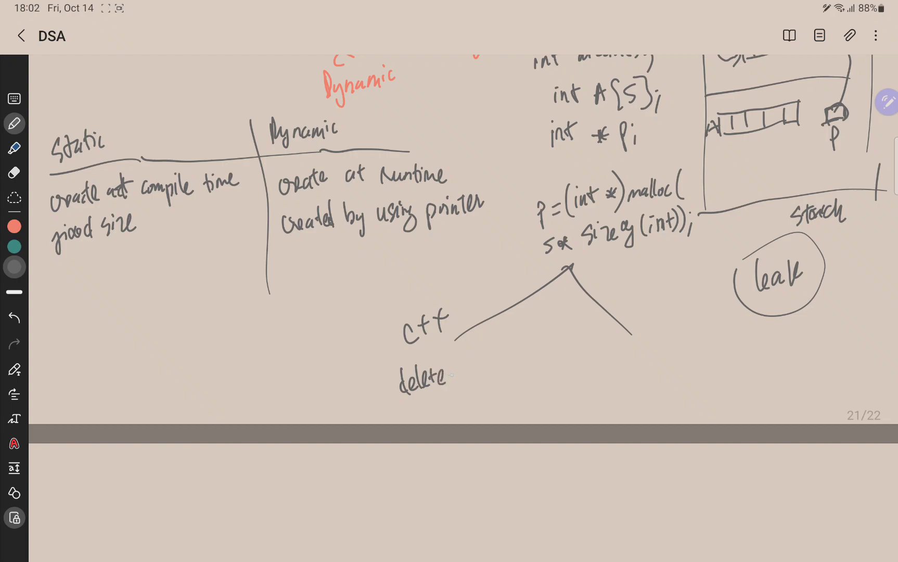